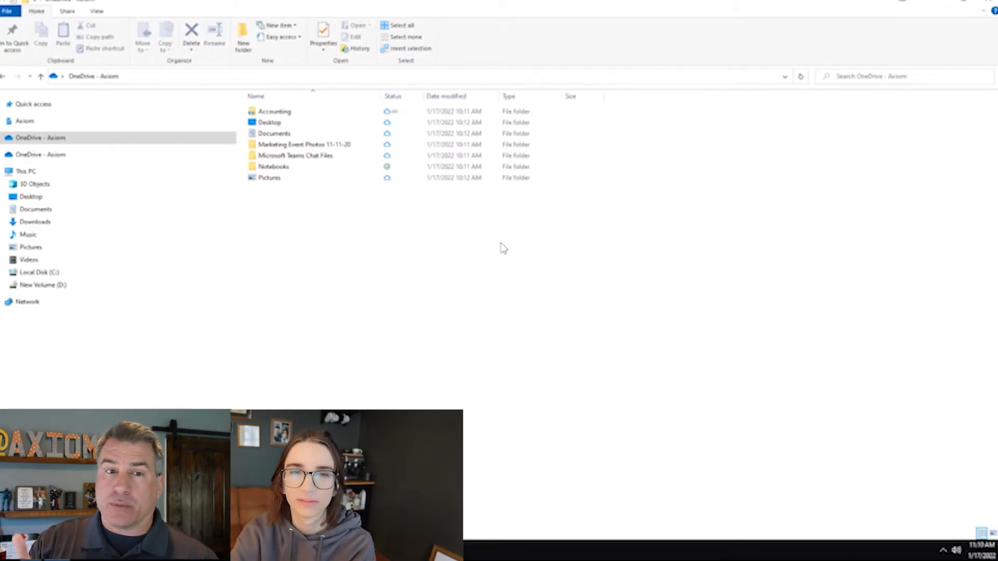
mouse_move(433, 259)
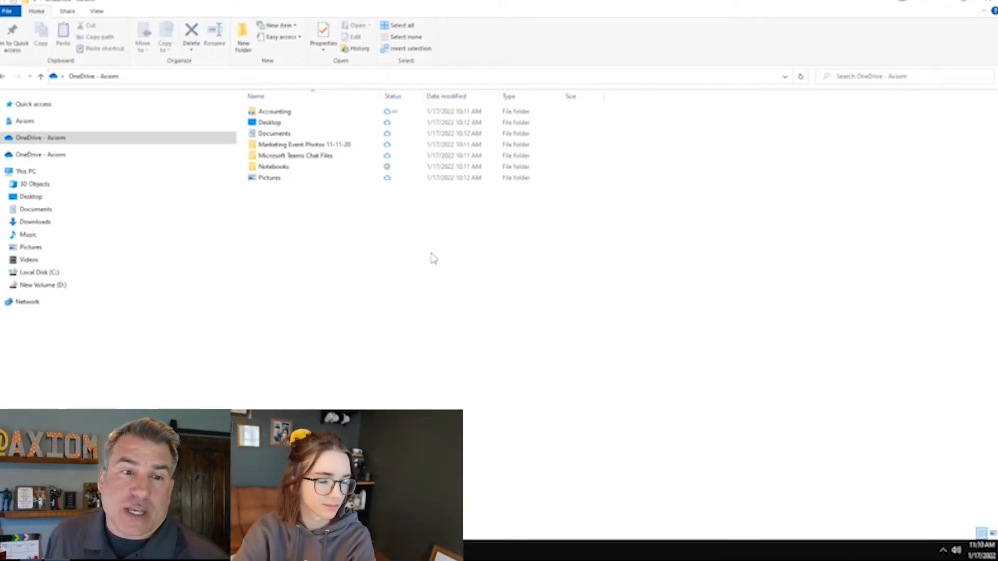
Step: Switch between the OneDrive web My files page and the synced folders in File Explorer
click(41, 137)
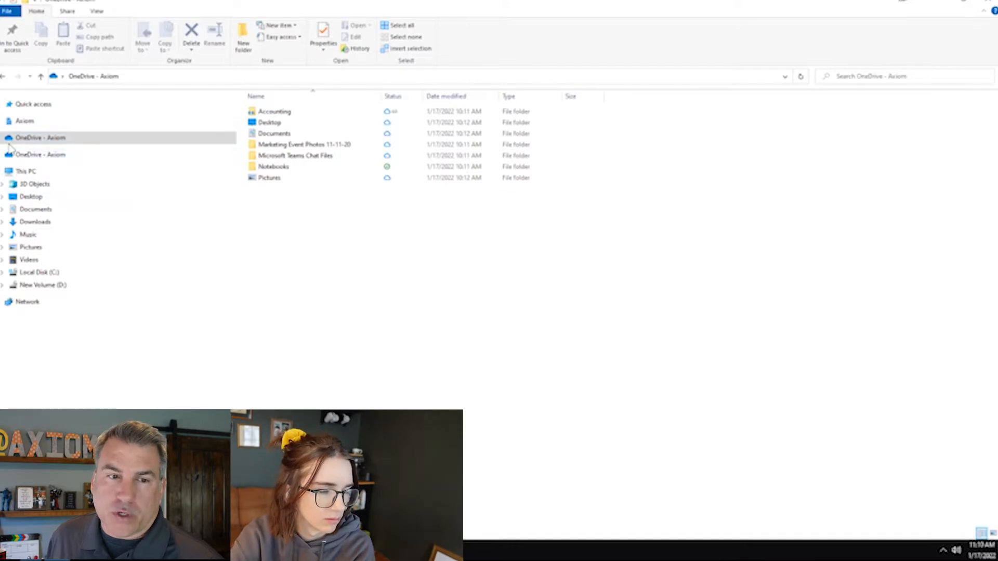
mouse_move(45, 148)
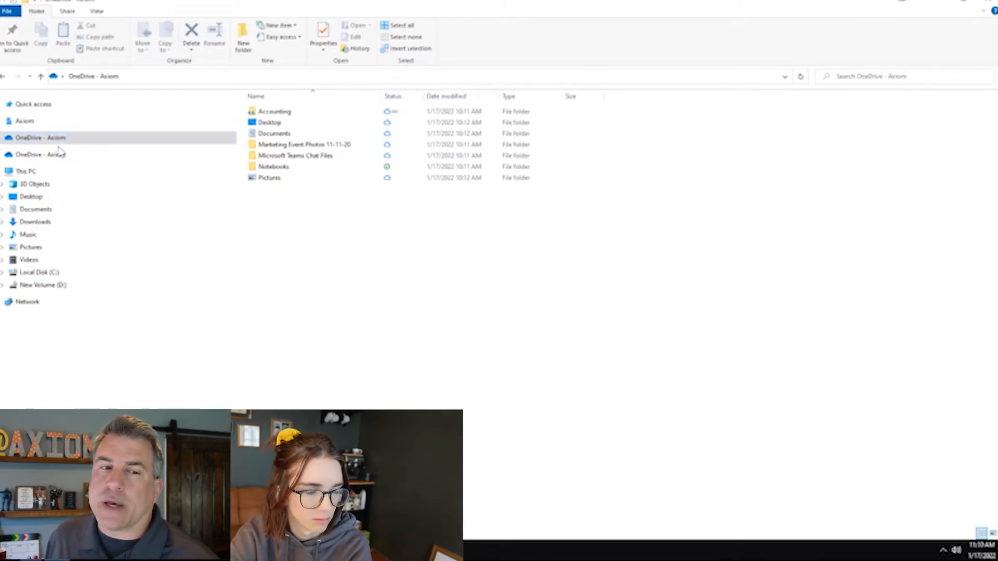
click(40, 138)
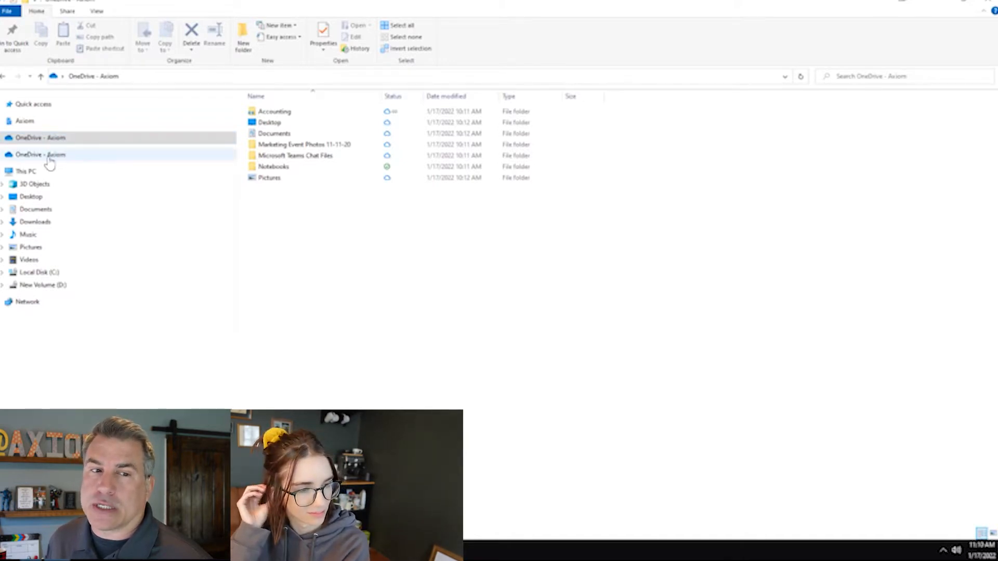
click(40, 137)
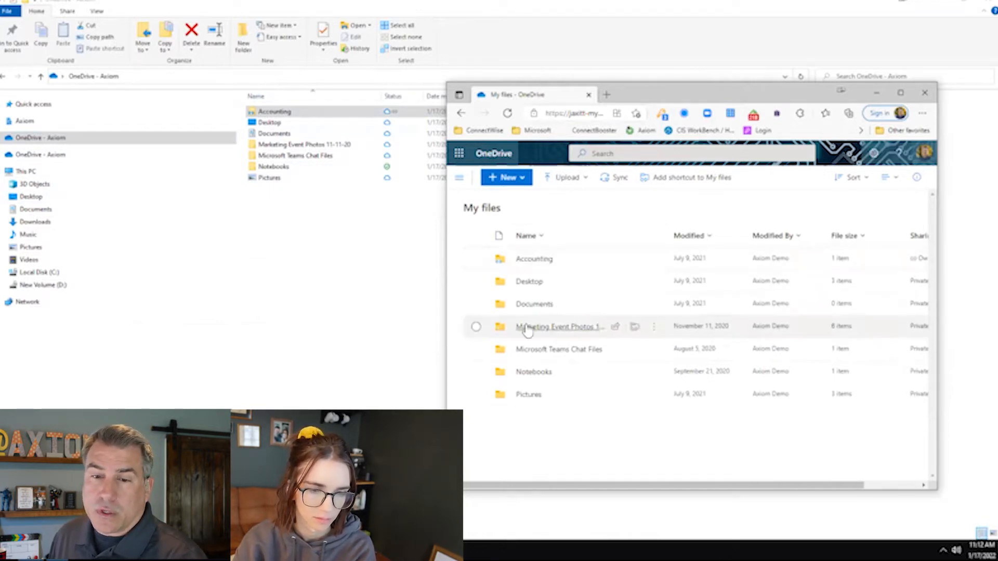
mouse_move(557, 426)
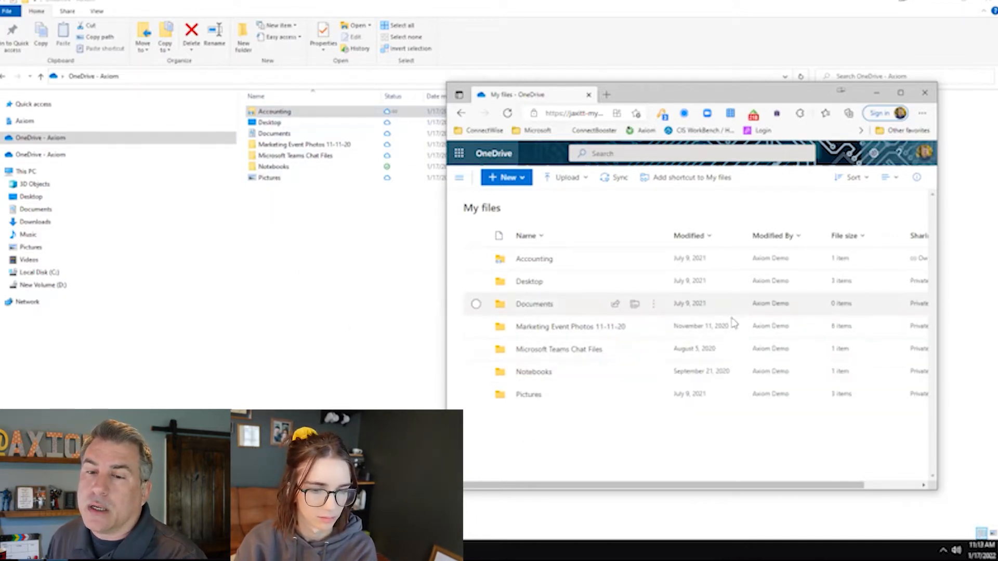
mouse_move(357, 133)
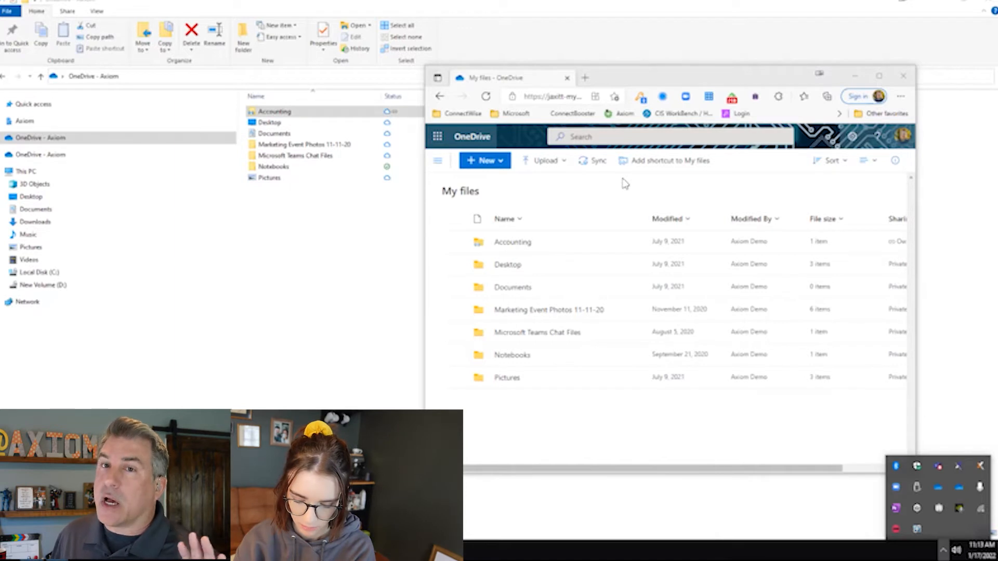
mouse_move(648, 197)
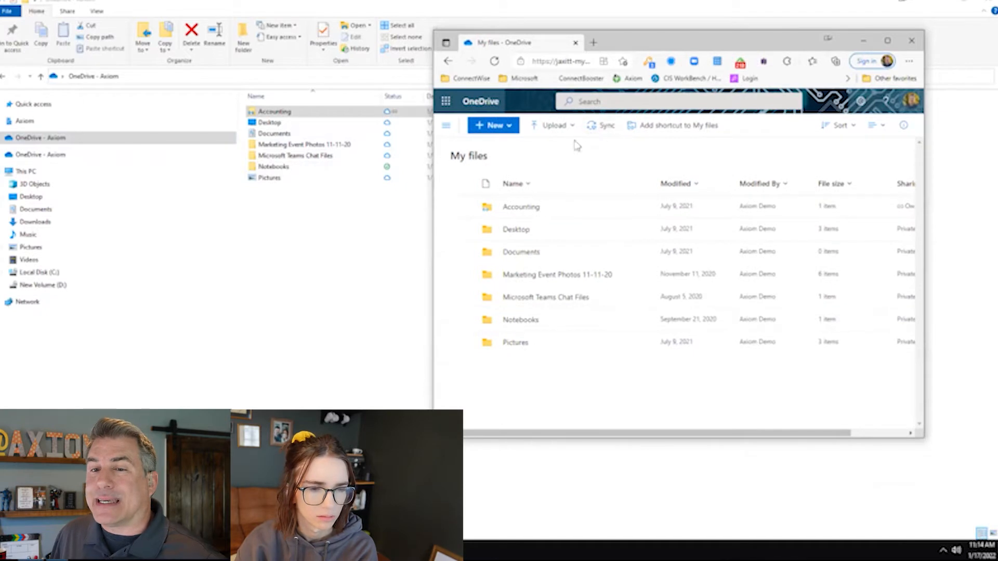
mouse_move(514, 99)
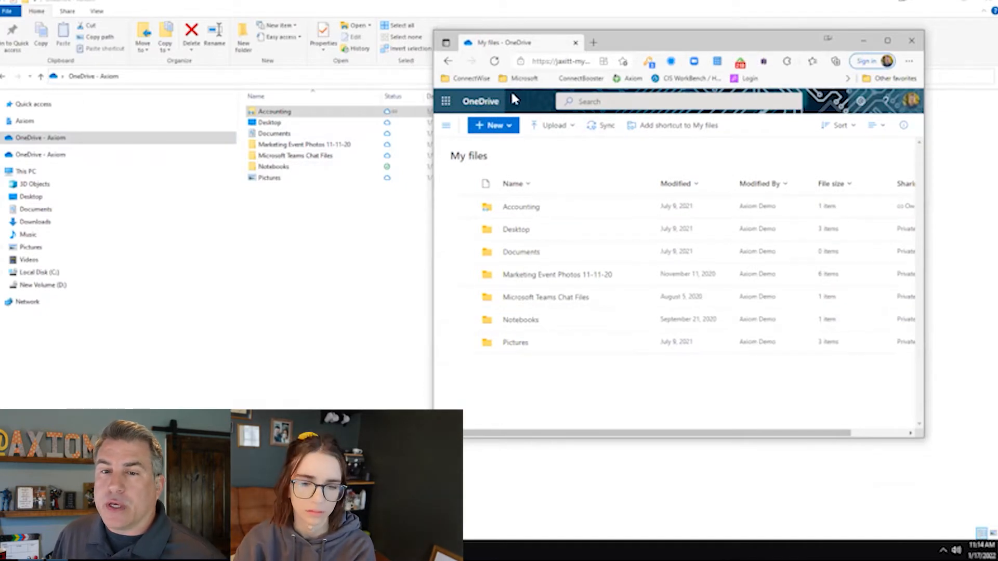
click(42, 137)
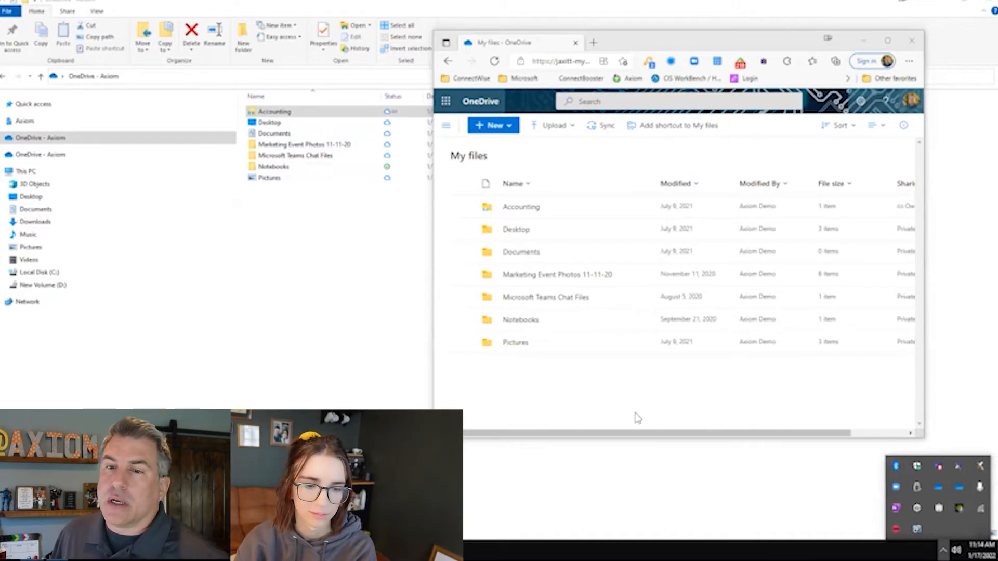
mouse_move(772, 368)
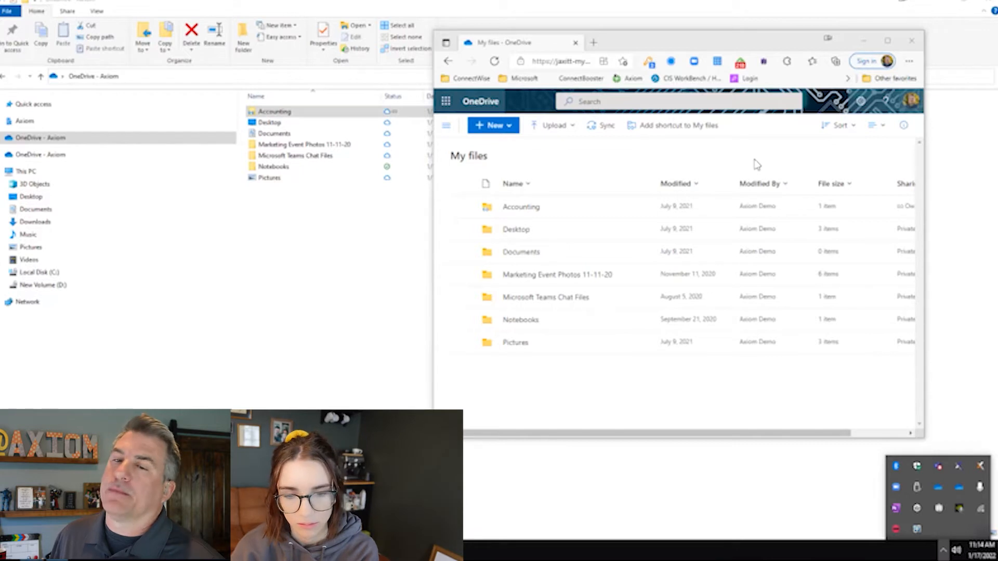
mouse_move(615, 143)
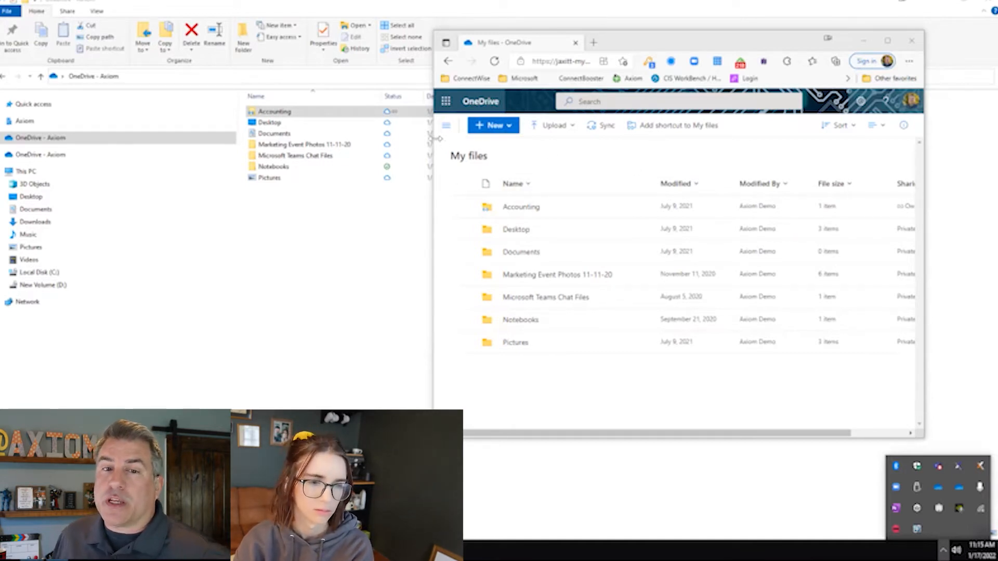
mouse_move(548, 146)
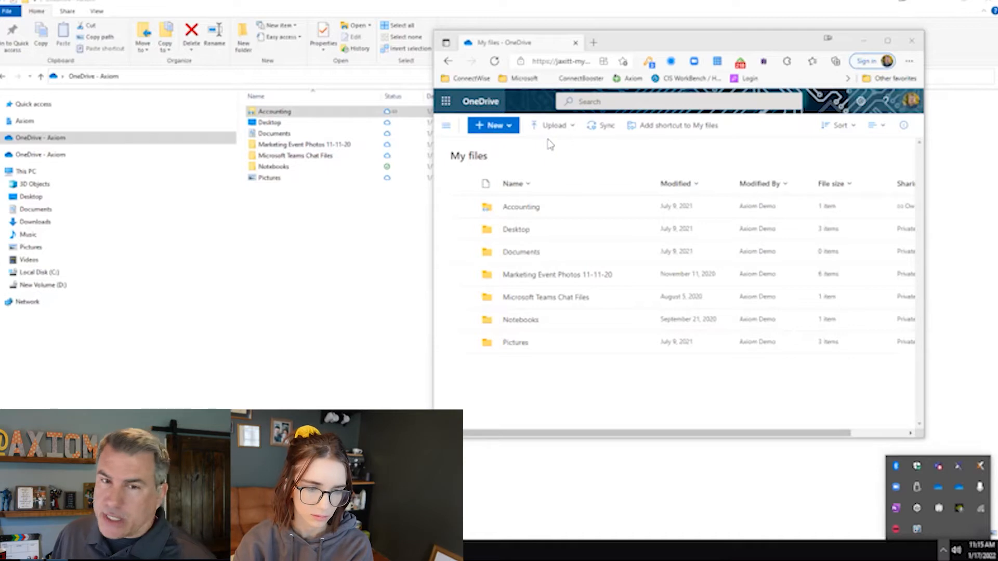
mouse_move(591, 134)
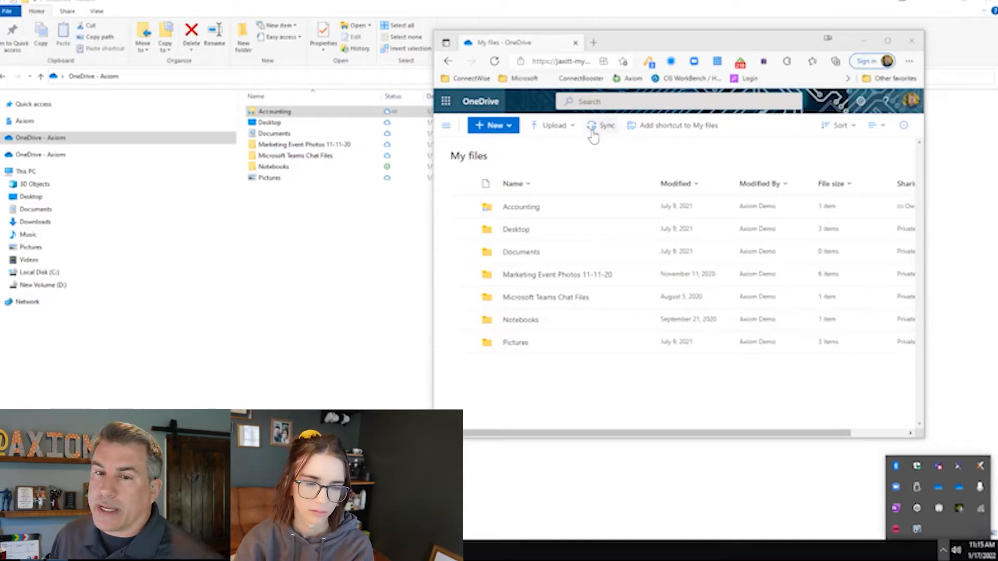
click(445, 100)
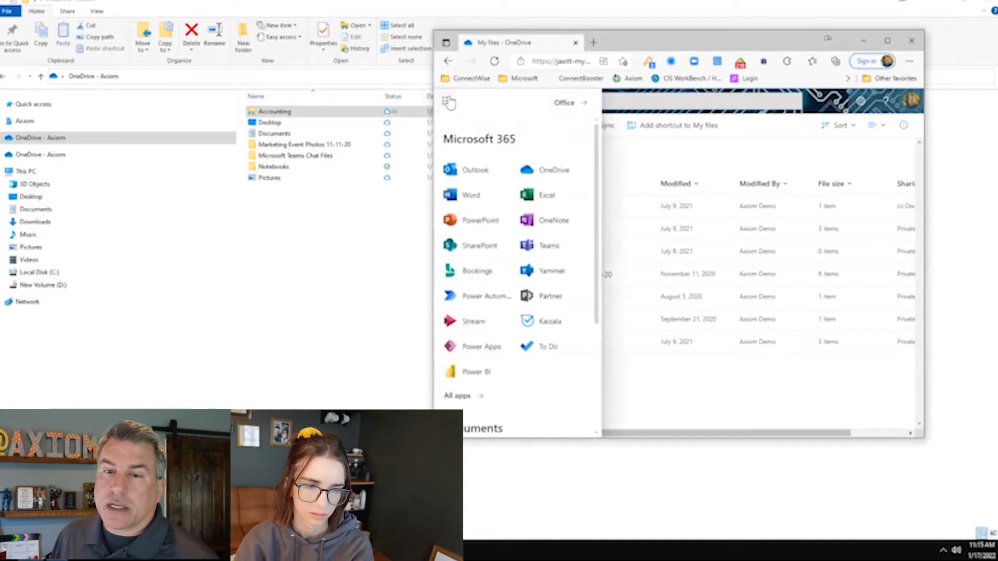
mouse_move(663, 166)
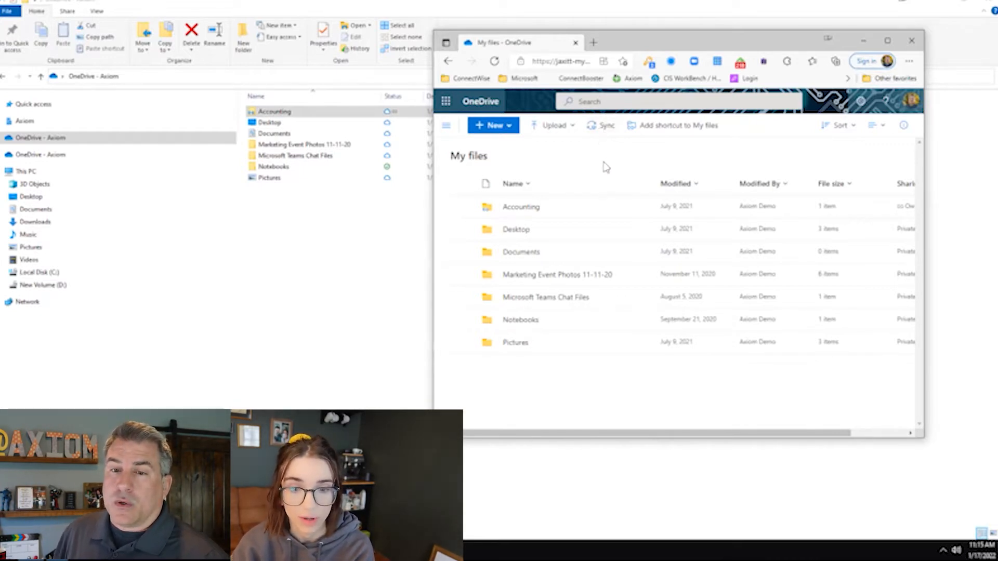
mouse_move(747, 74)
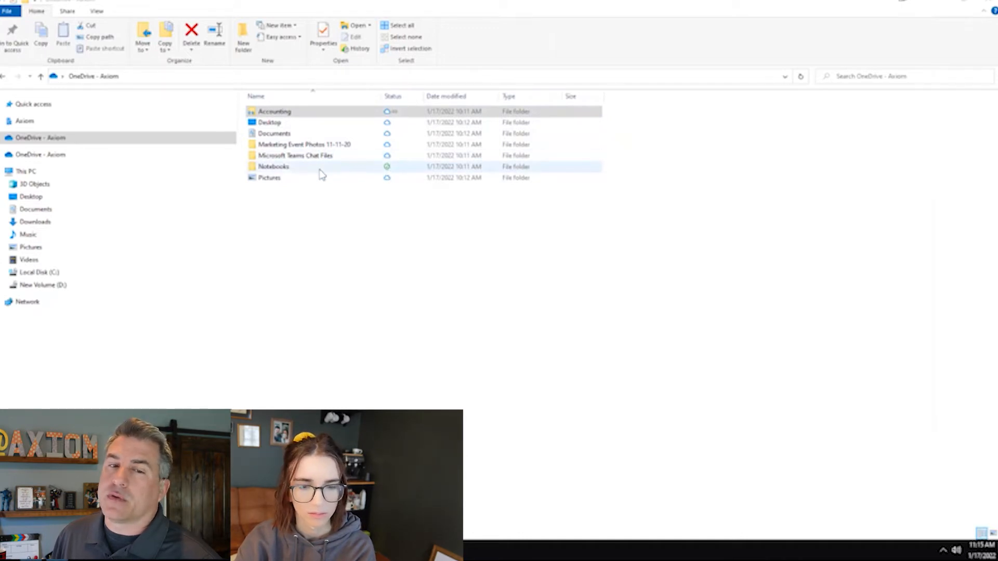
mouse_move(354, 175)
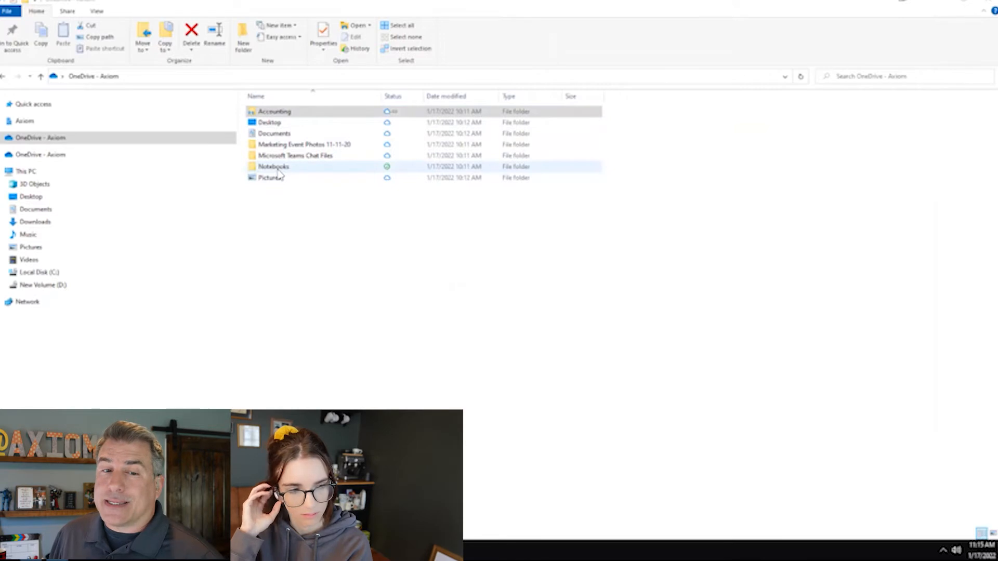
Step: Look inside the Notebooks folder, then return to the OneDrive - Axiom folder list
double_click(274, 166)
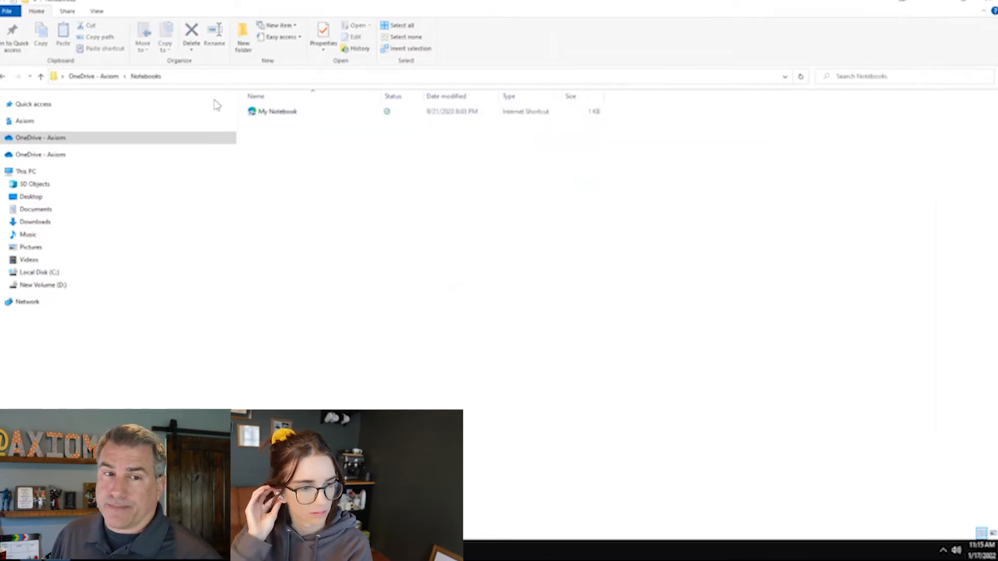
click(41, 76)
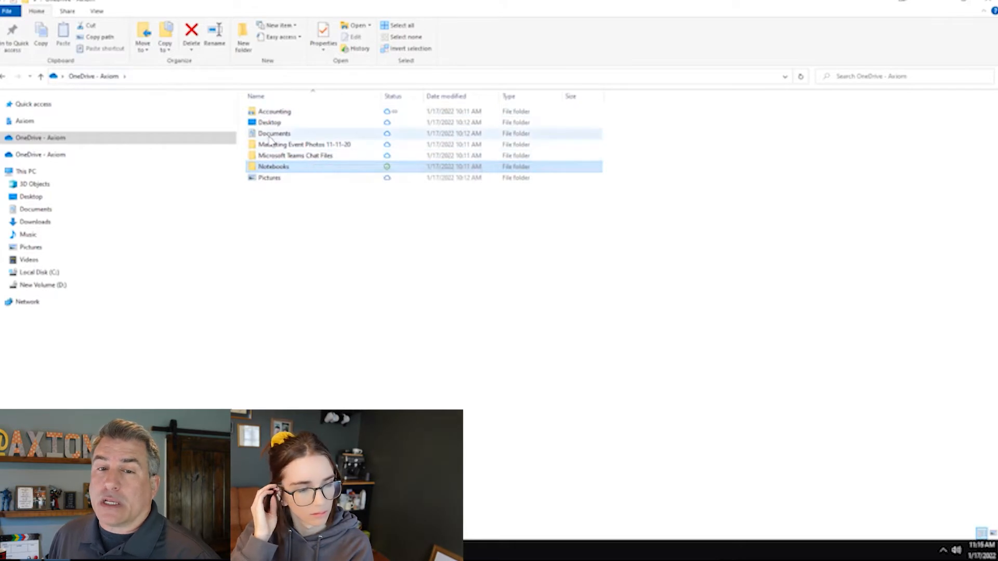
mouse_move(273, 133)
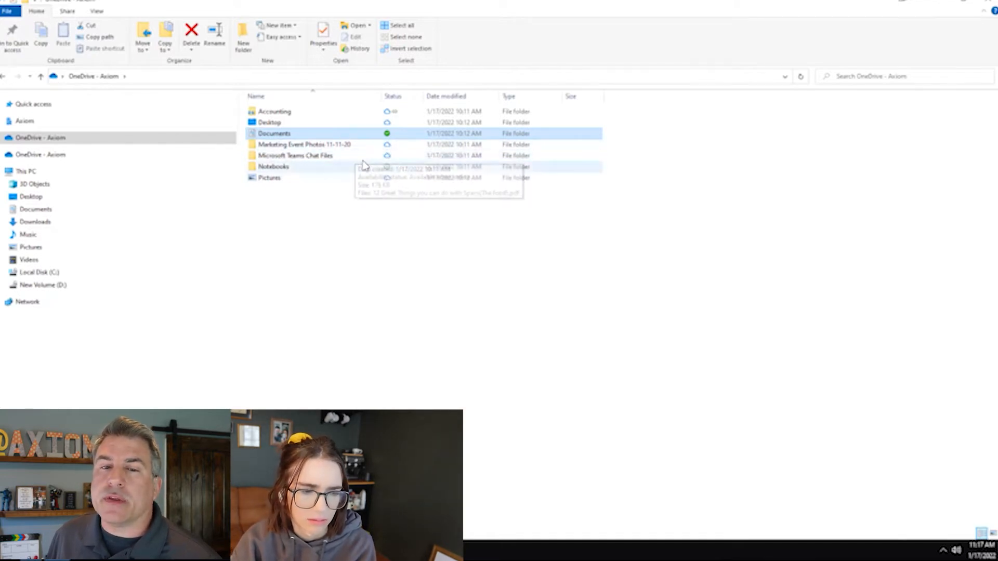
mouse_move(288, 170)
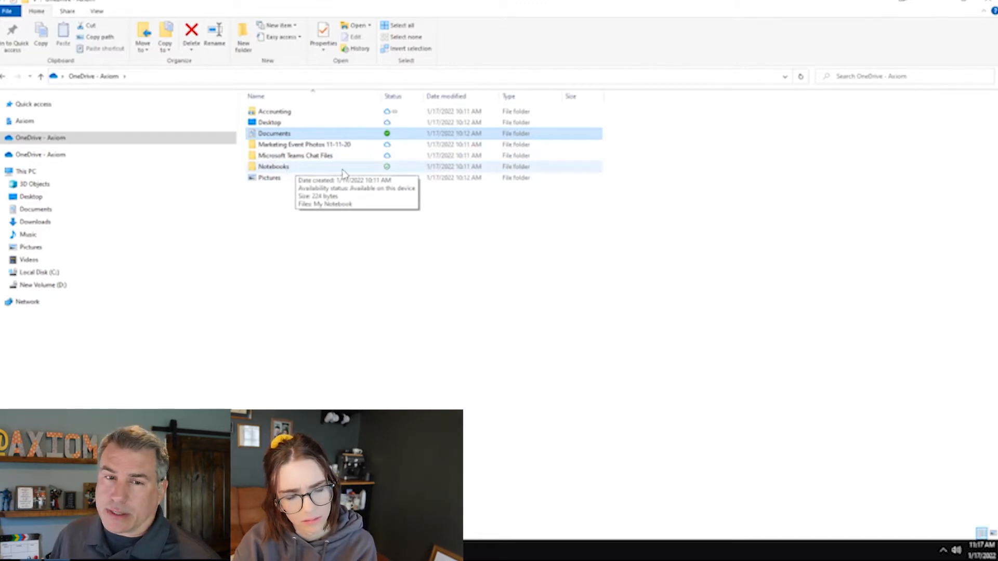
mouse_move(368, 178)
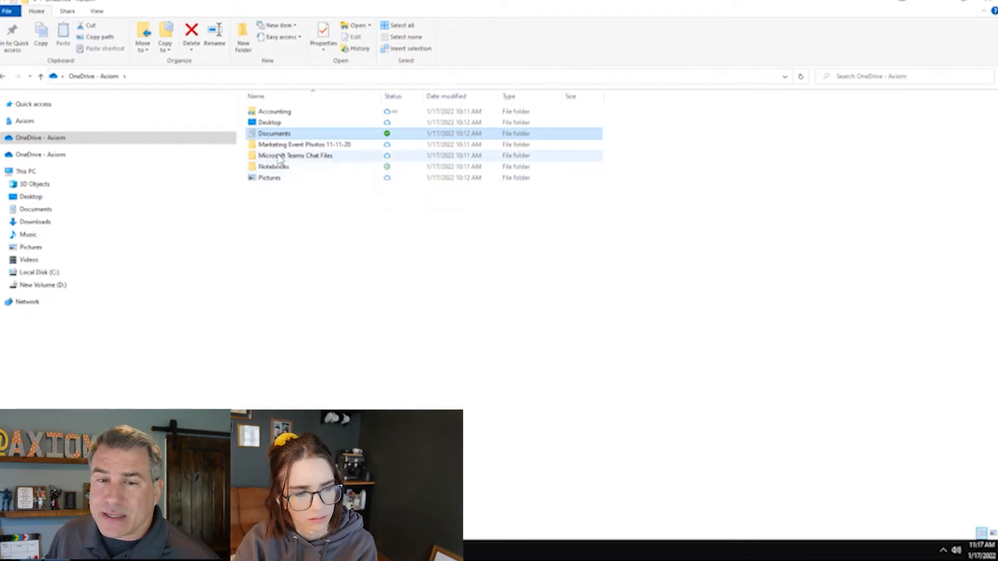
mouse_move(294, 155)
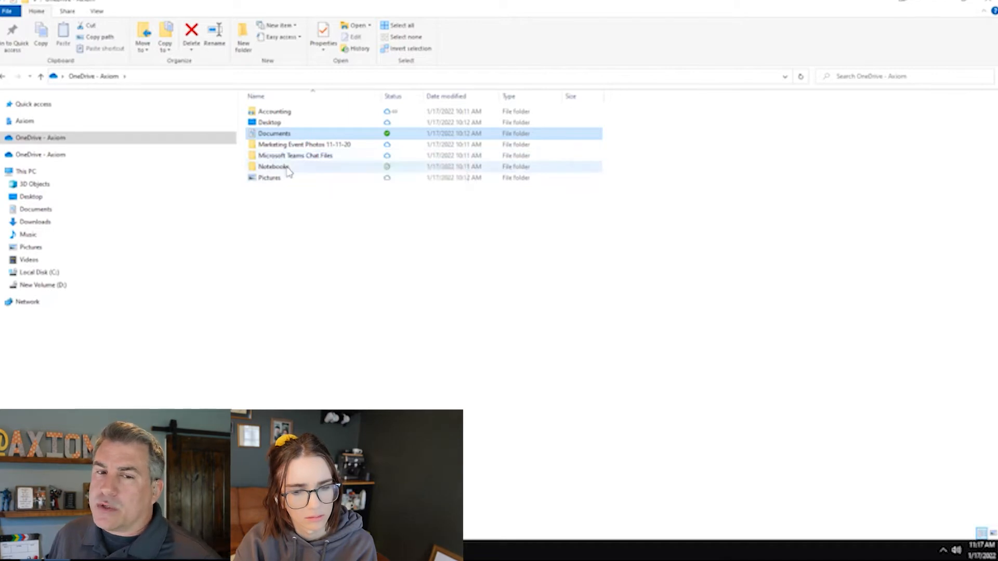
mouse_move(273, 166)
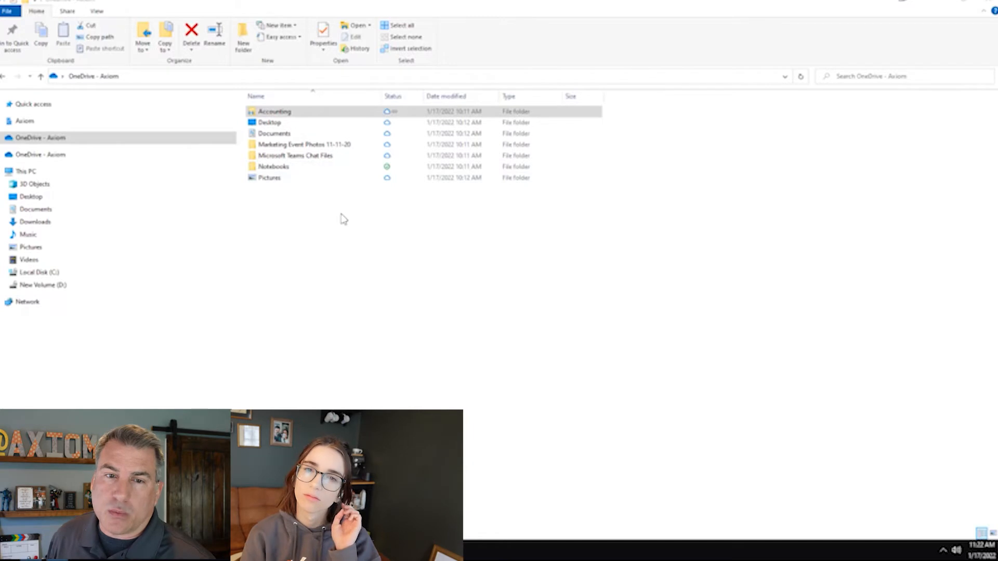
click(274, 111)
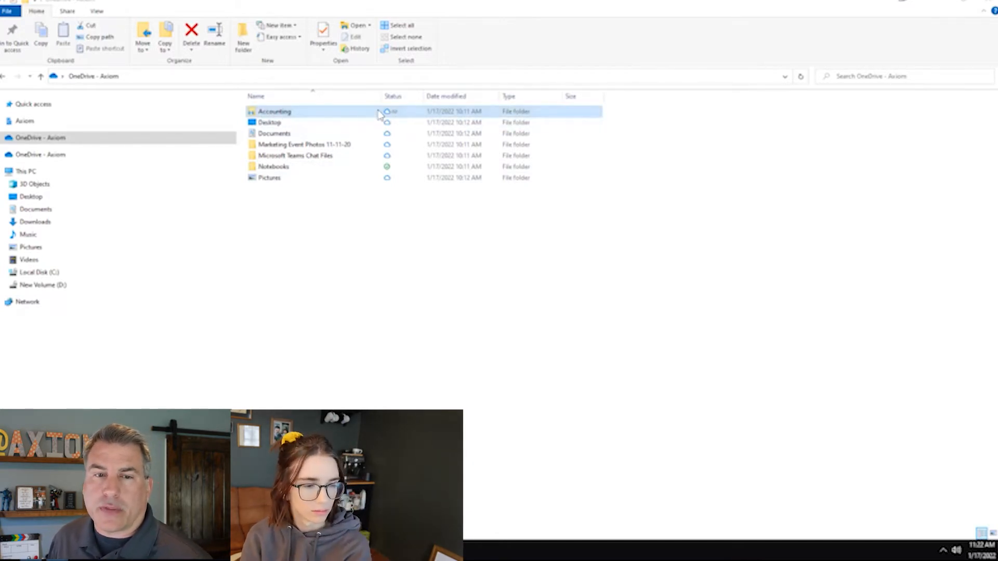
click(287, 122)
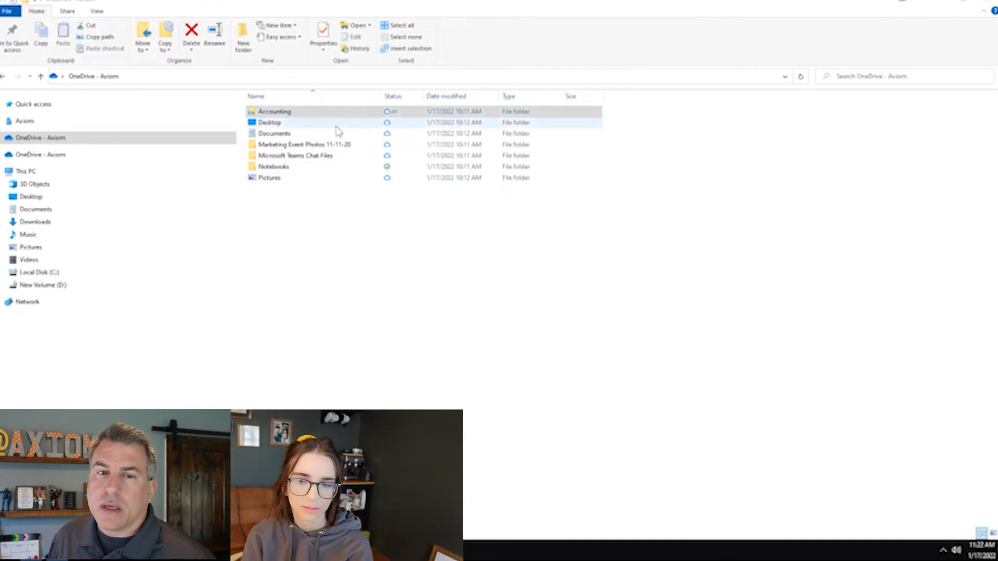
click(275, 111)
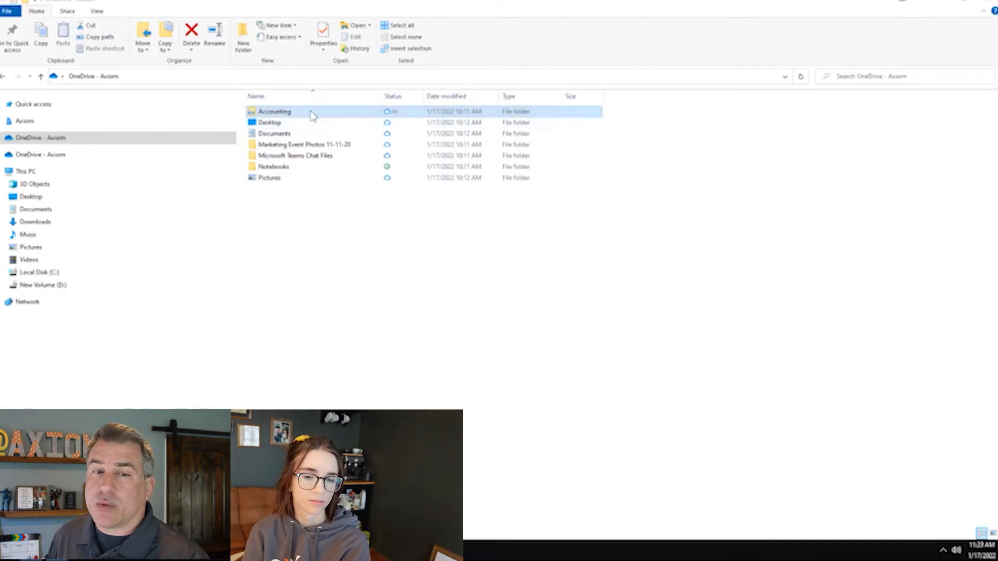
mouse_move(302, 120)
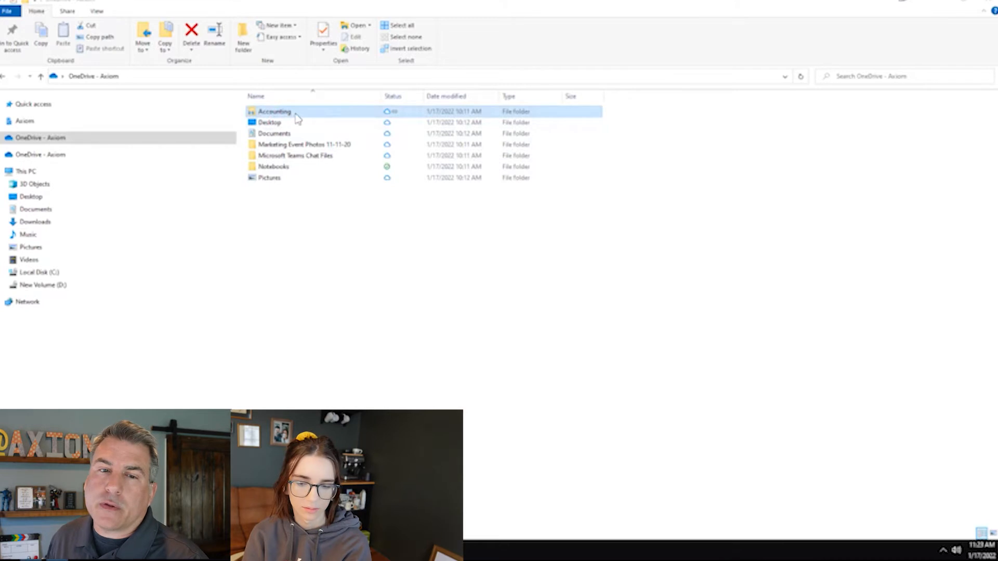
click(270, 122)
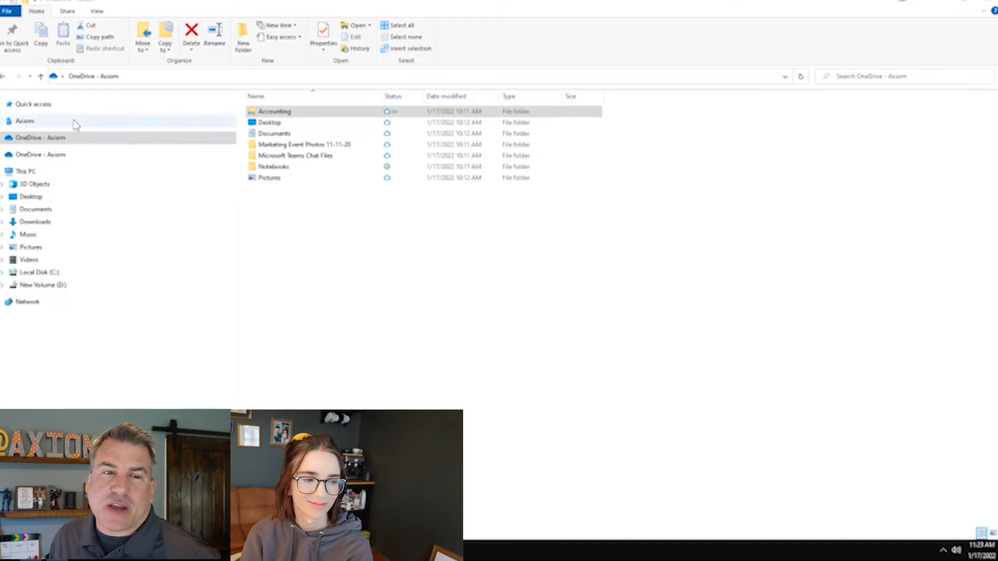
Step: Show the Axiom location with its three synced libraries, including New Client On Boarding - Documents
click(24, 120)
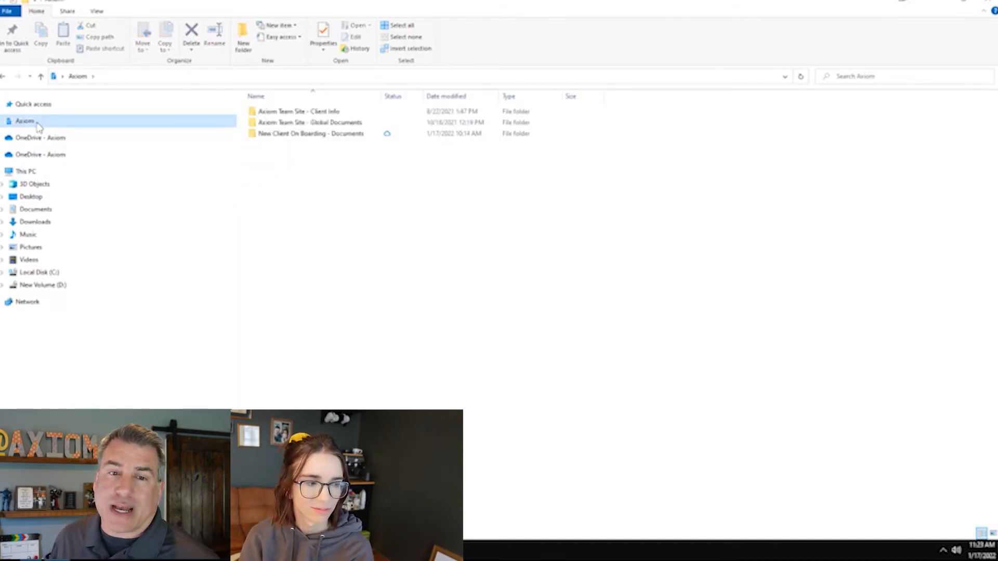
mouse_move(310, 133)
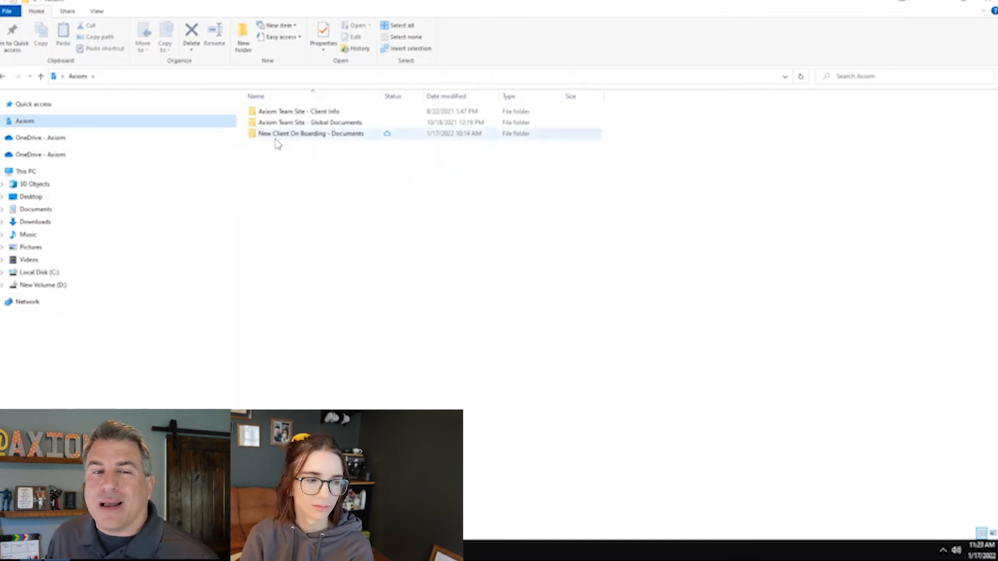
mouse_move(311, 133)
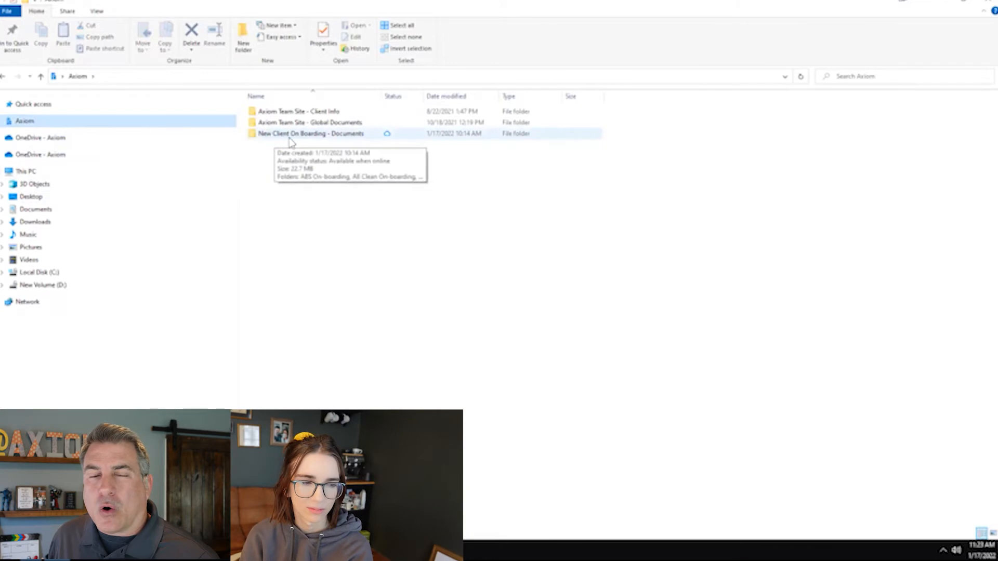
mouse_move(330, 134)
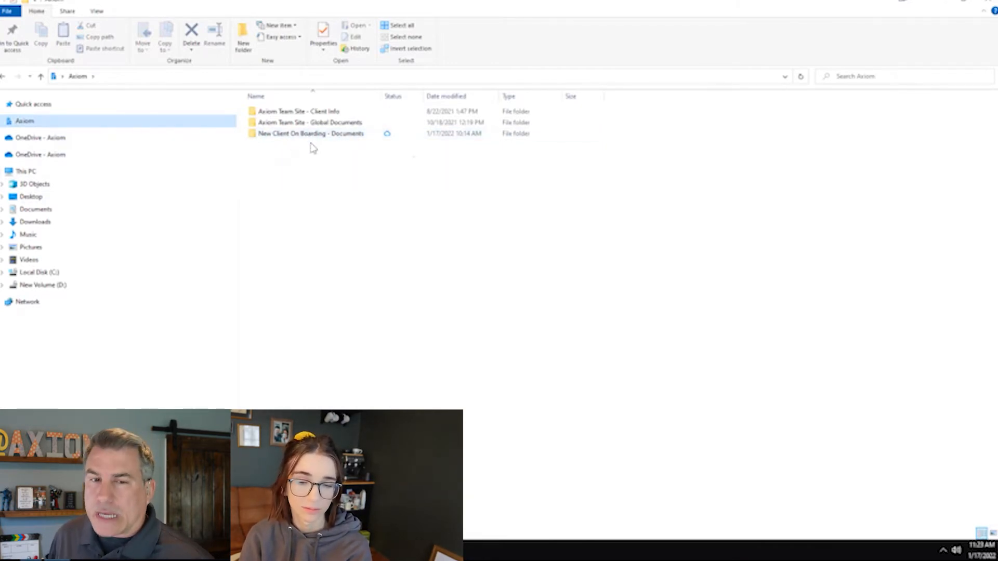
click(311, 133)
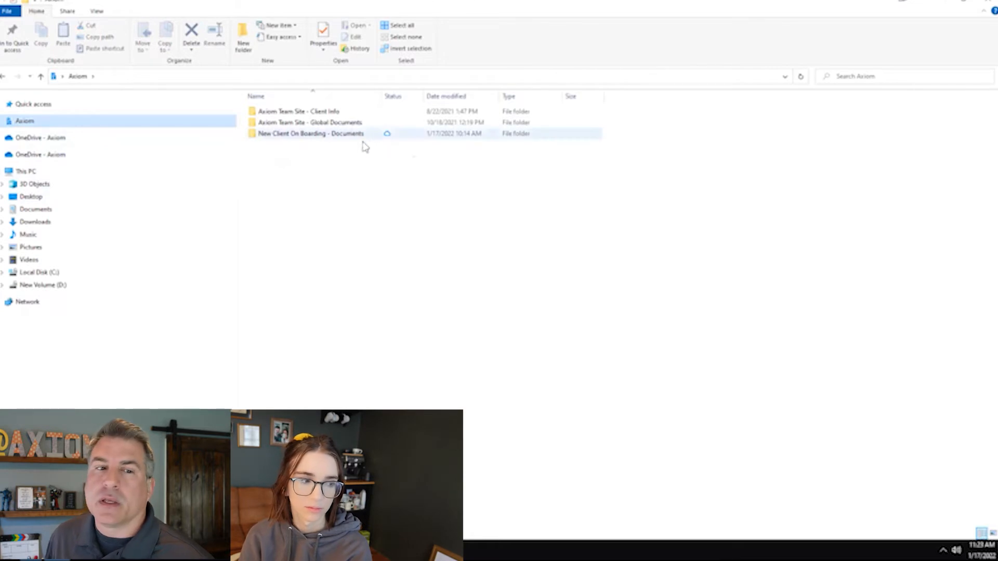
mouse_move(293, 134)
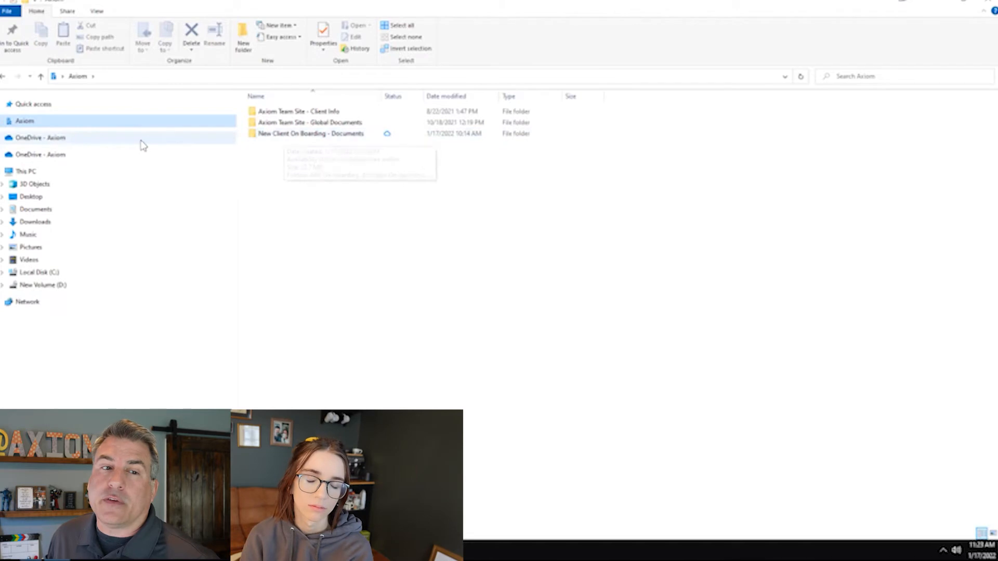
click(42, 137)
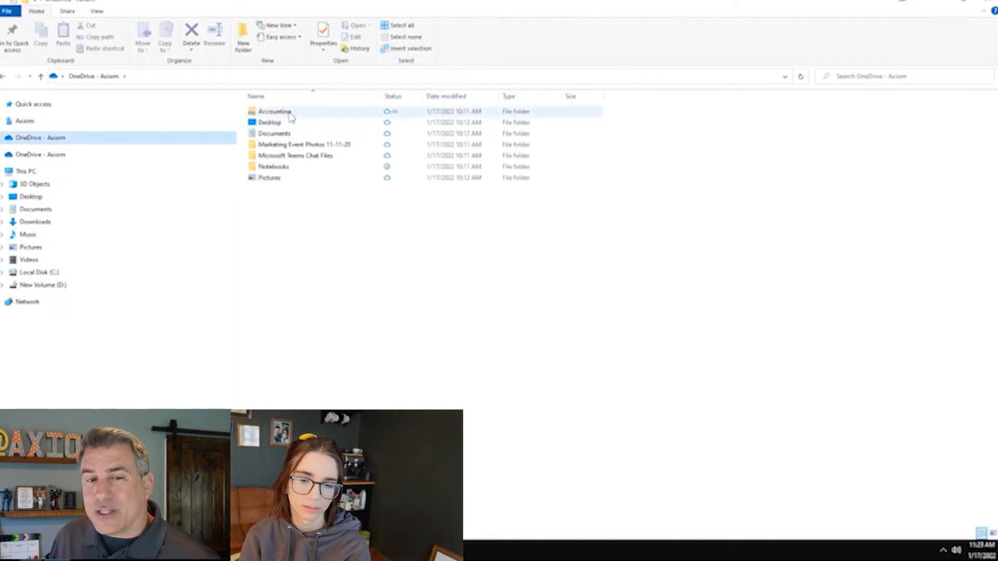
mouse_move(274, 111)
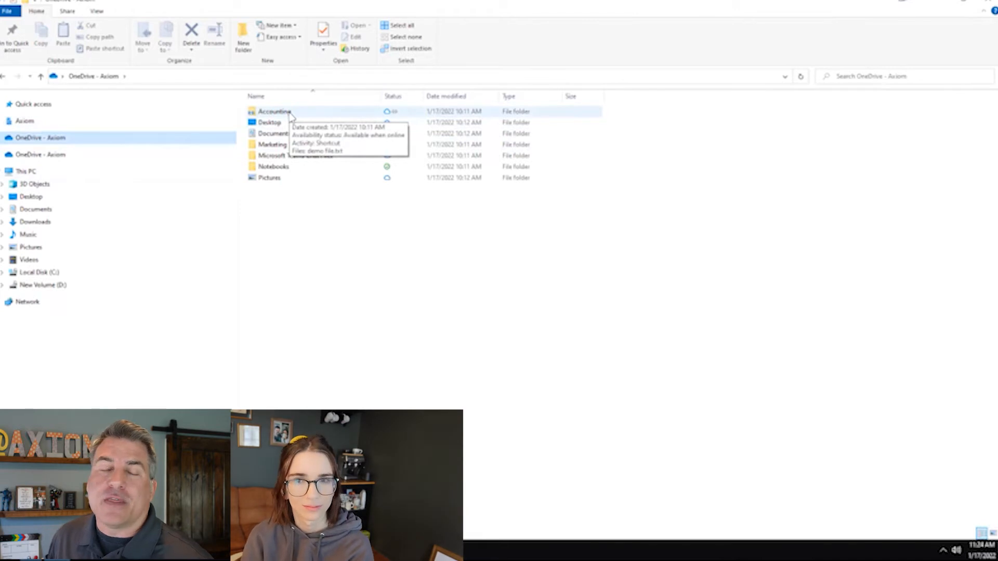
mouse_move(312, 248)
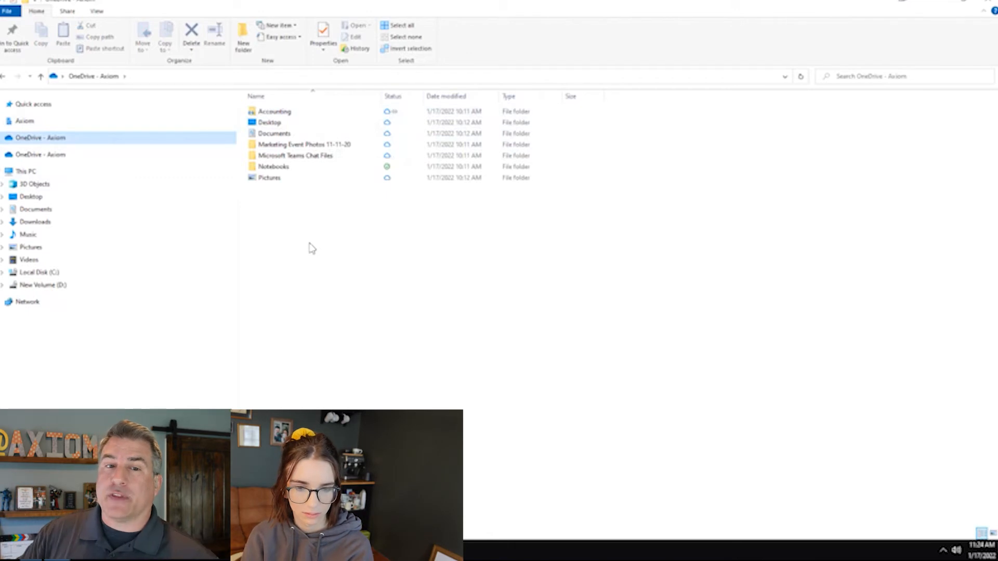
mouse_move(282, 111)
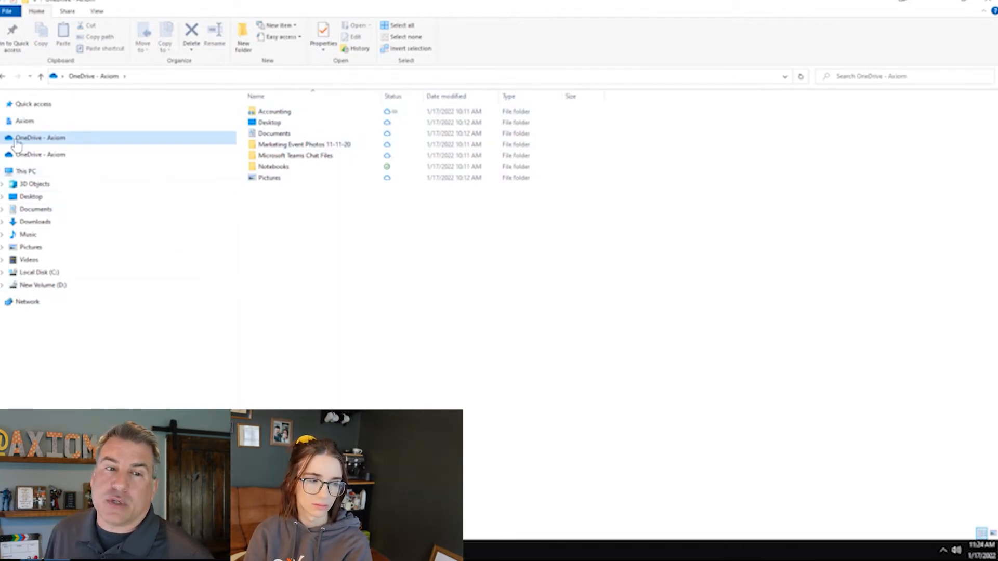
click(24, 120)
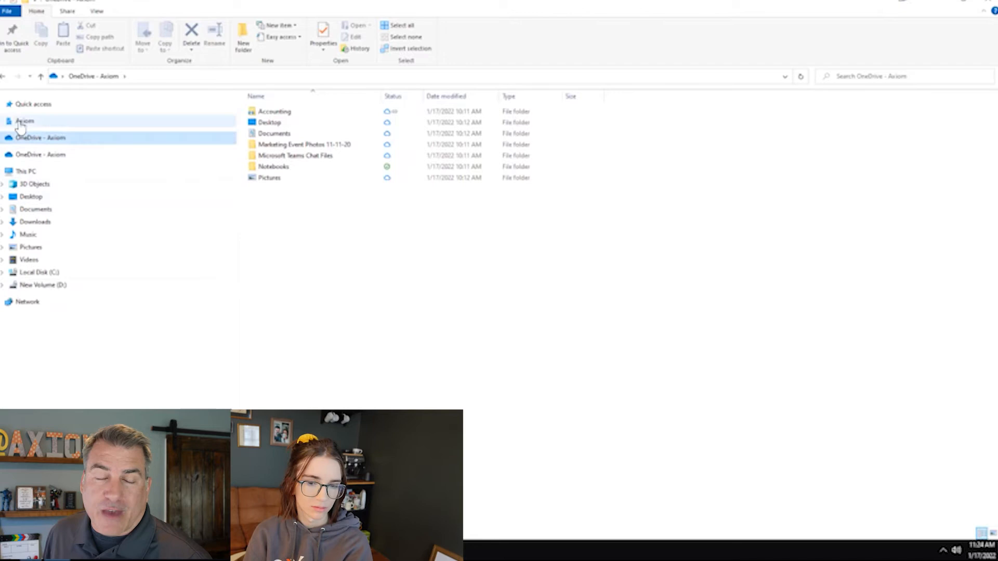
click(40, 137)
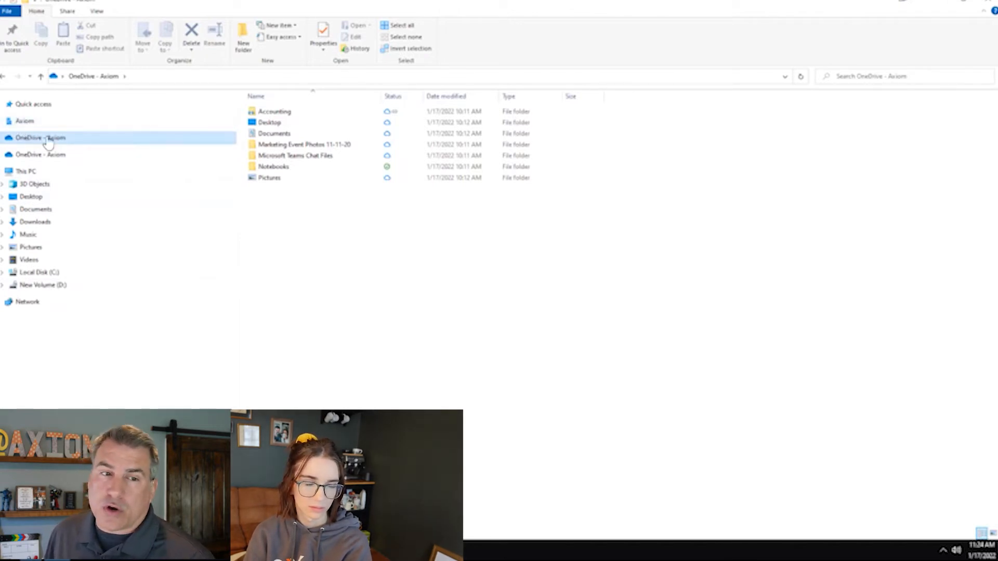
click(4, 137)
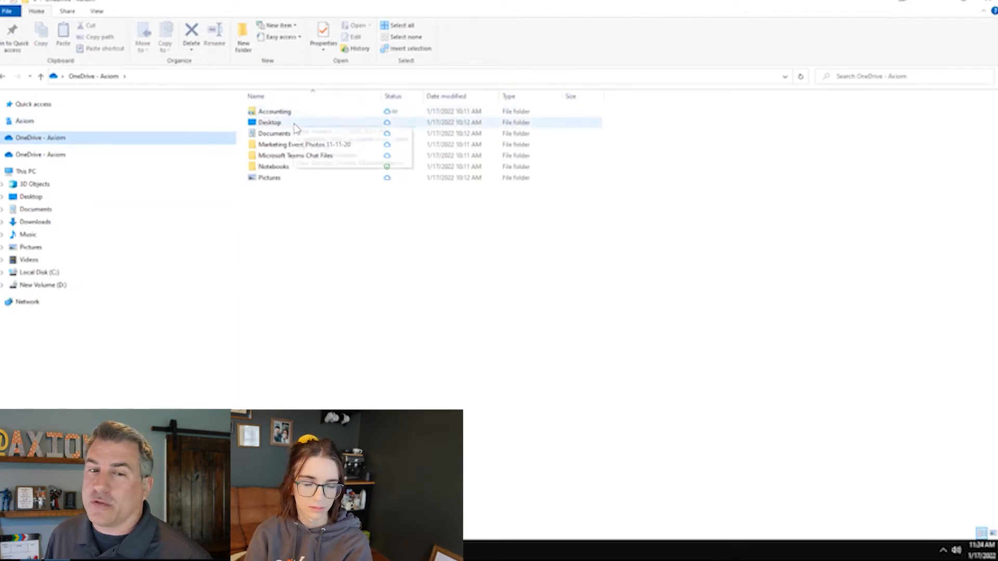
click(321, 269)
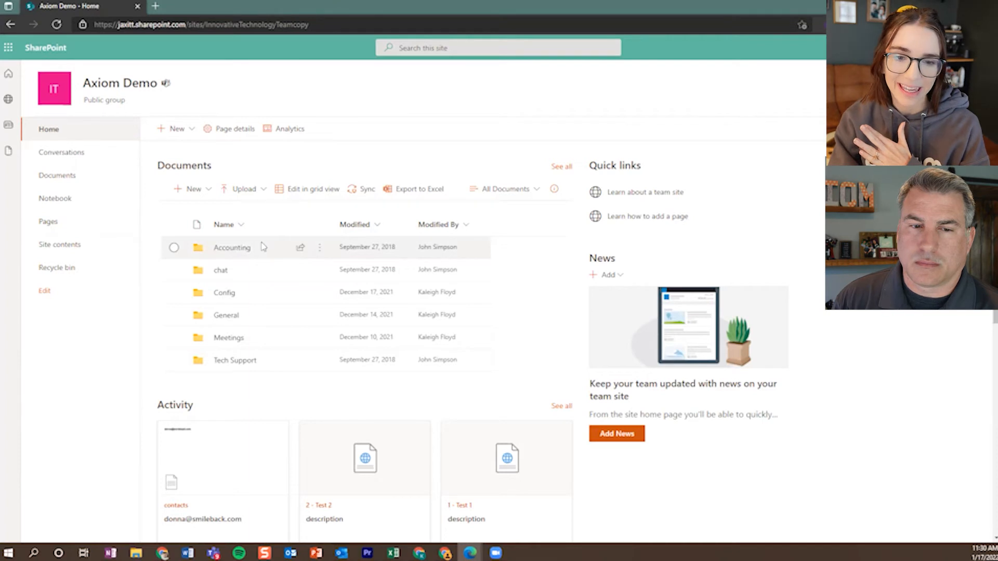
mouse_move(239, 247)
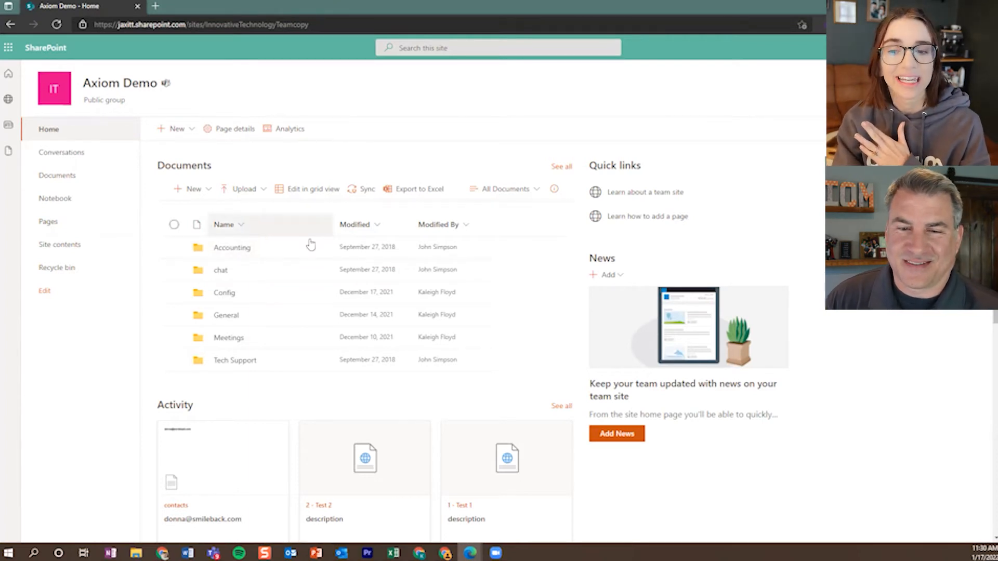
mouse_move(432, 375)
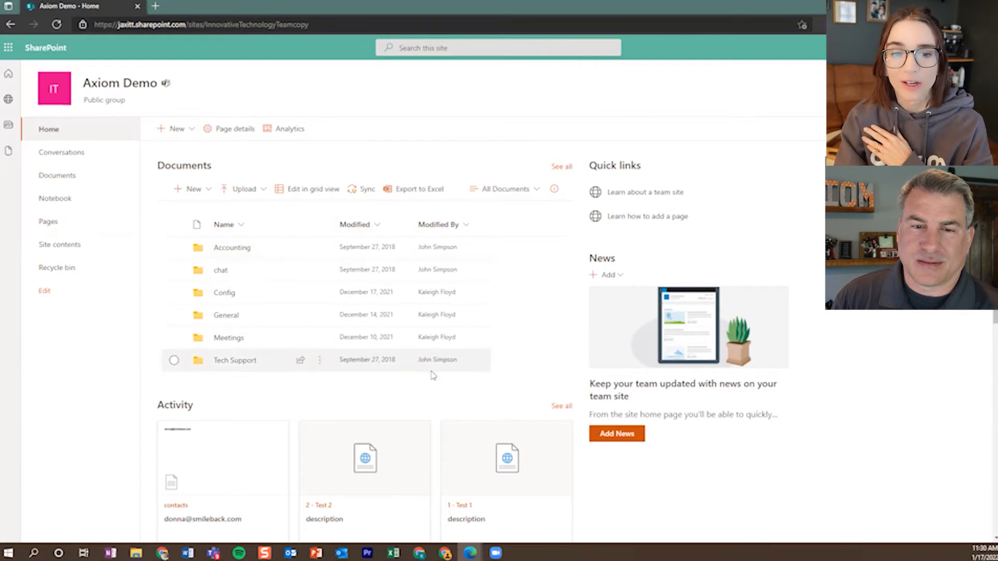
mouse_move(426, 387)
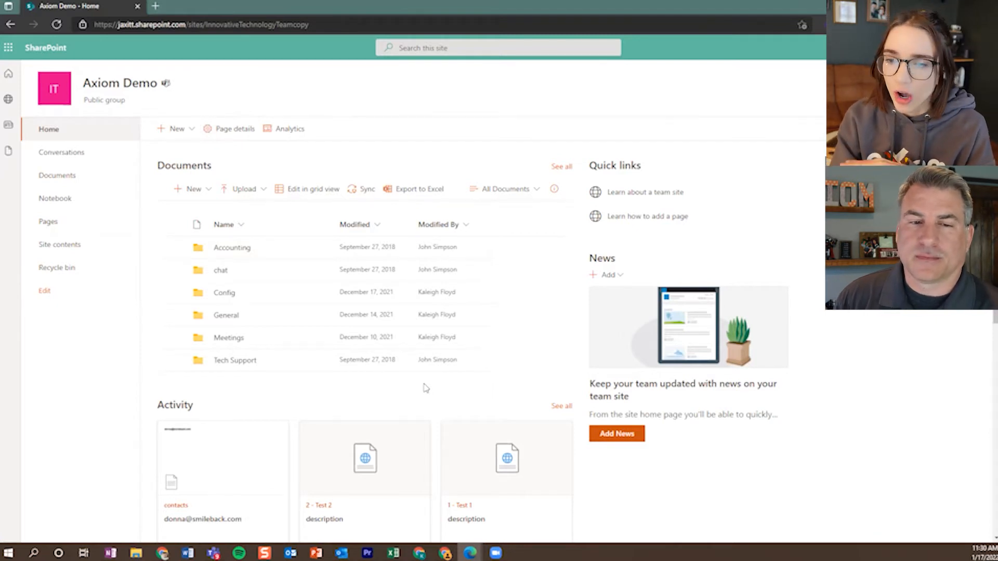
mouse_move(486, 179)
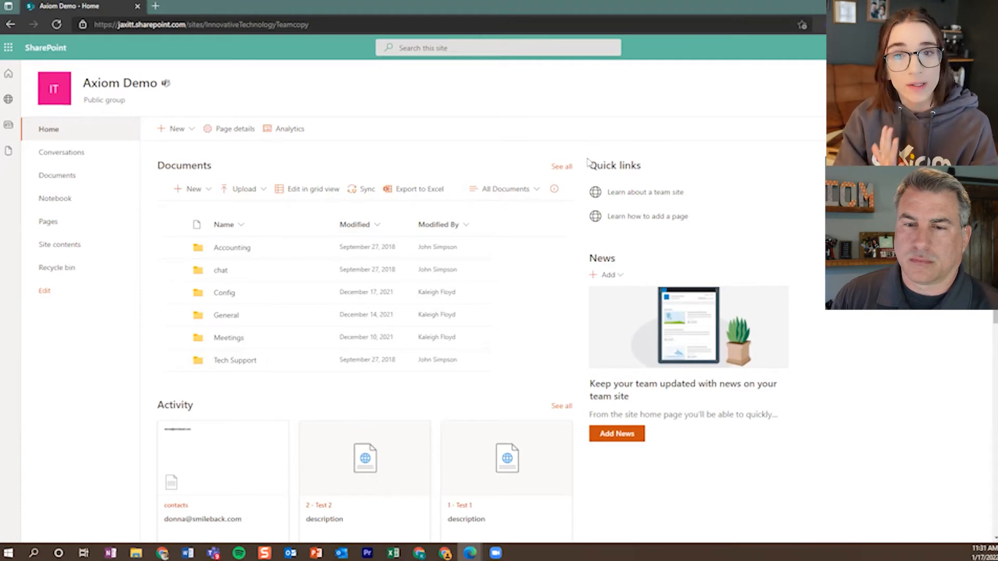
mouse_move(595, 134)
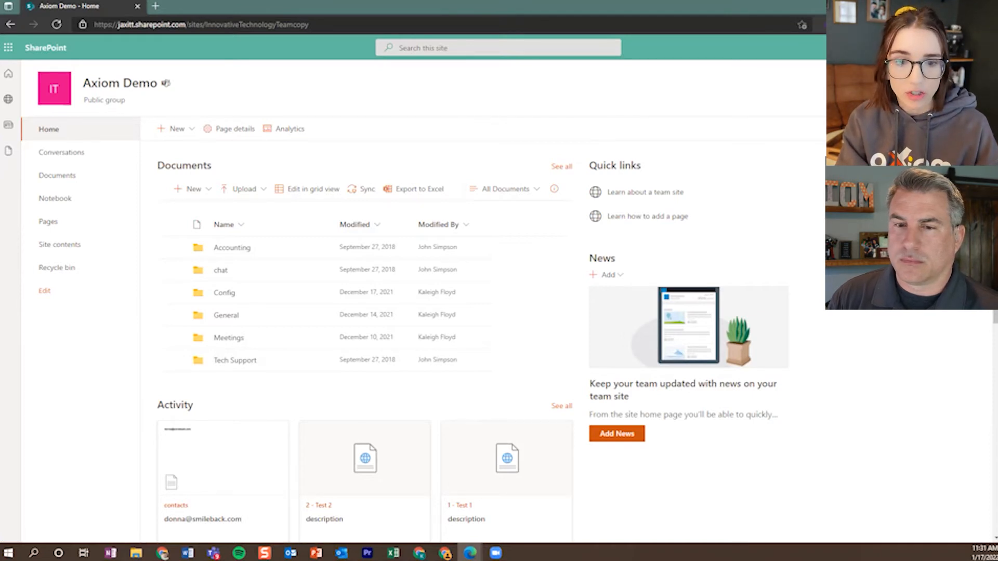
Step: Put the Axiom Demo home page into edit mode with the Documents web part selected
click(45, 290)
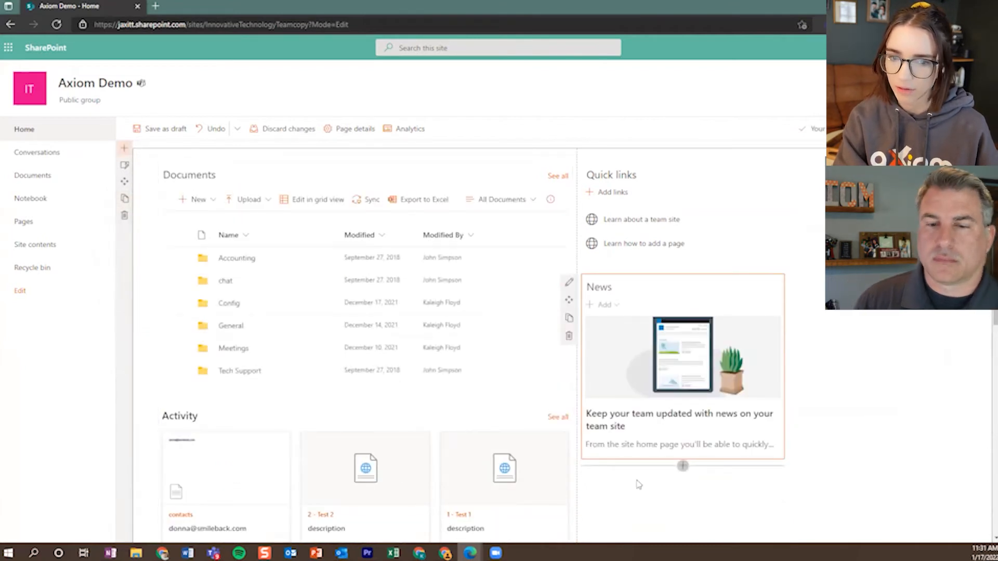
mouse_move(763, 320)
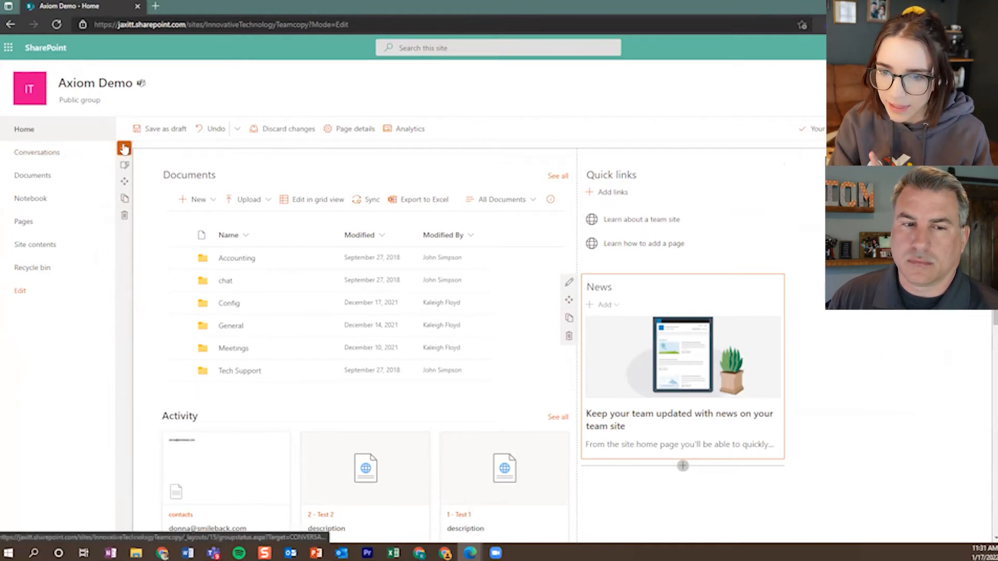
mouse_move(125, 148)
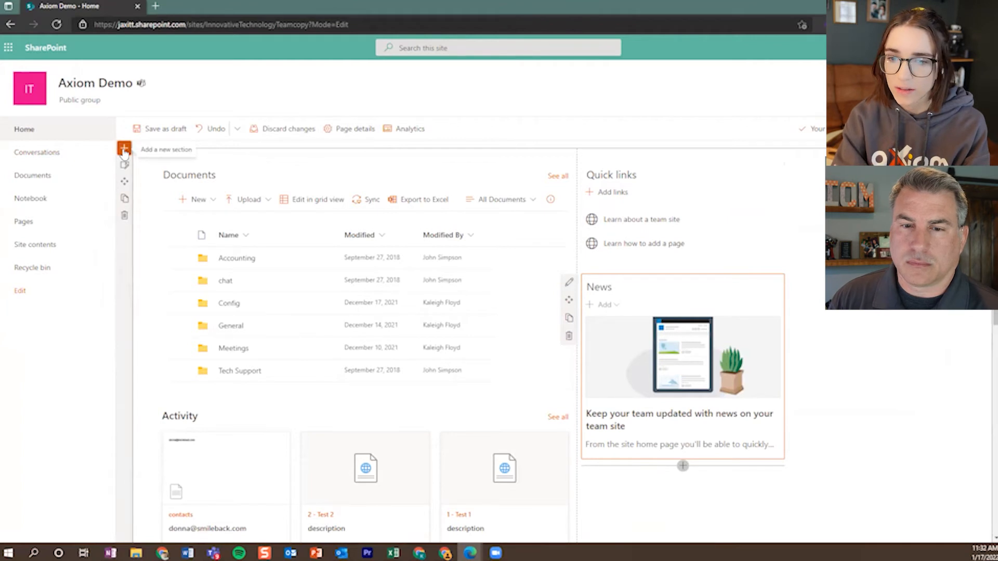
click(123, 148)
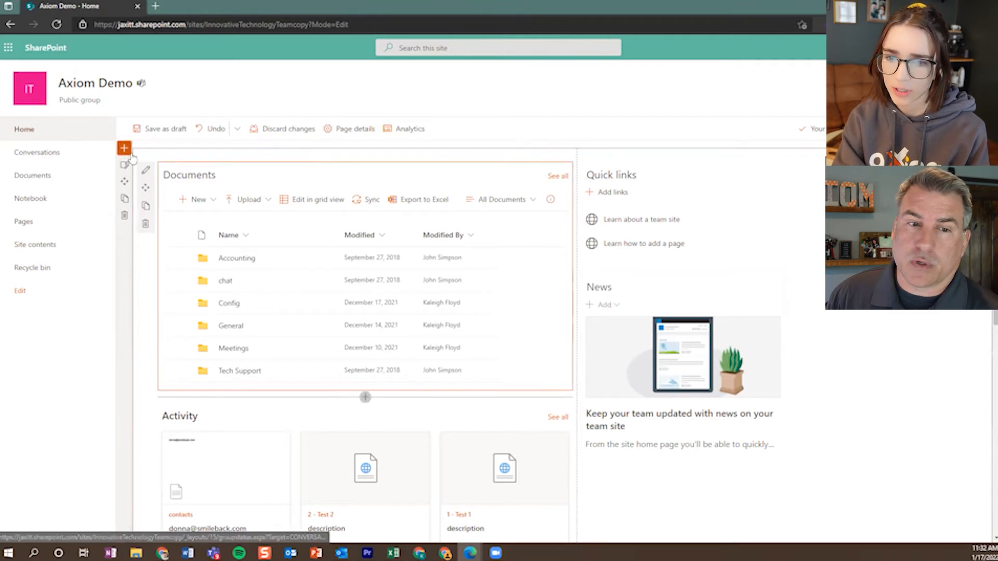
mouse_move(344, 156)
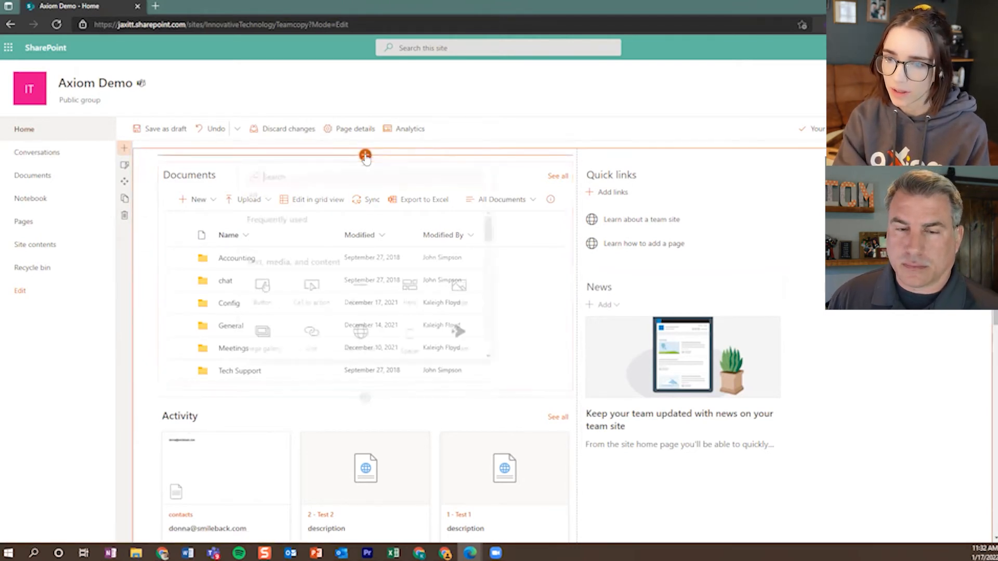
Step: Show the web part picker above the Documents web part, listing Text, Image, Quick links and more
click(365, 156)
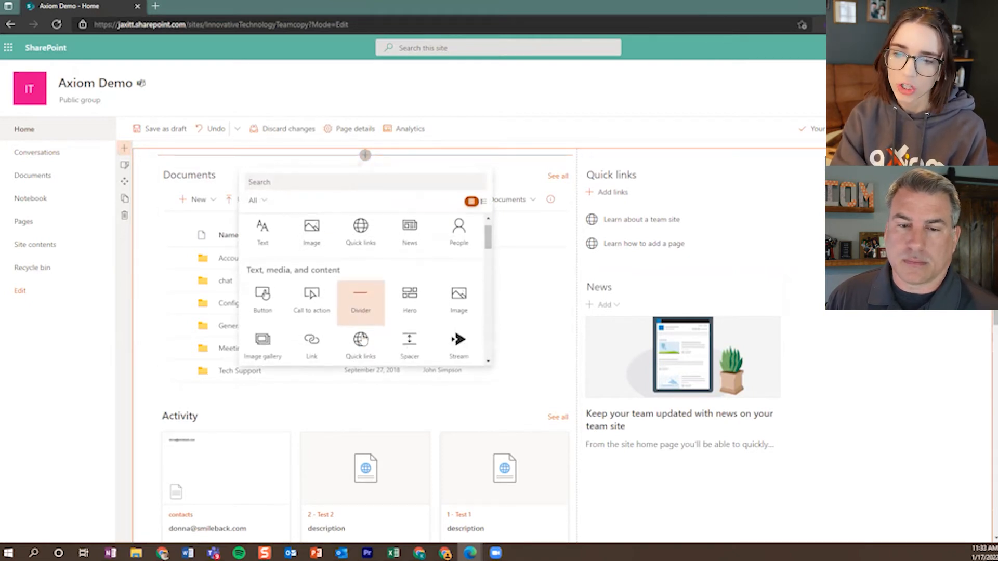
mouse_move(262, 297)
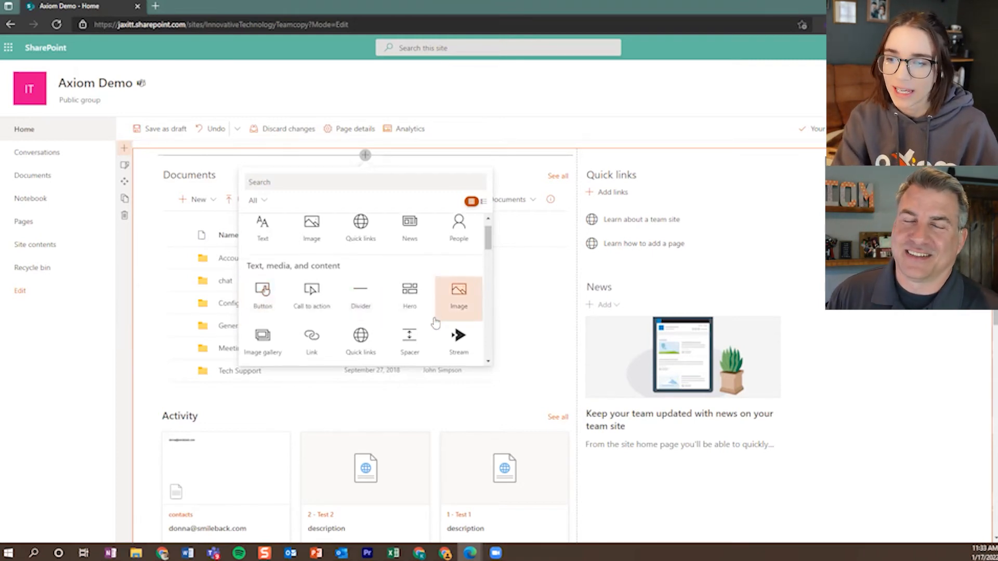
mouse_move(311, 299)
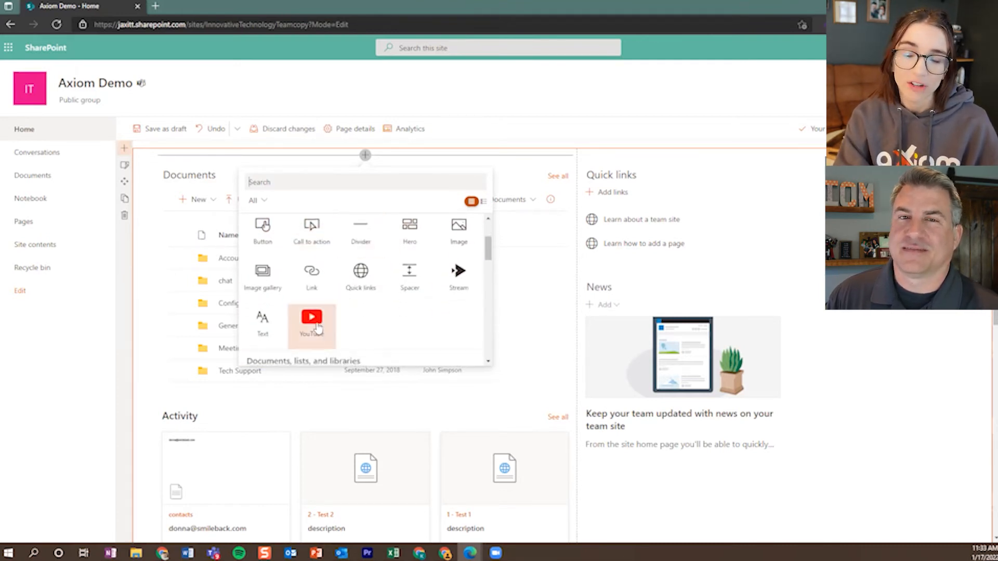
mouse_move(312, 318)
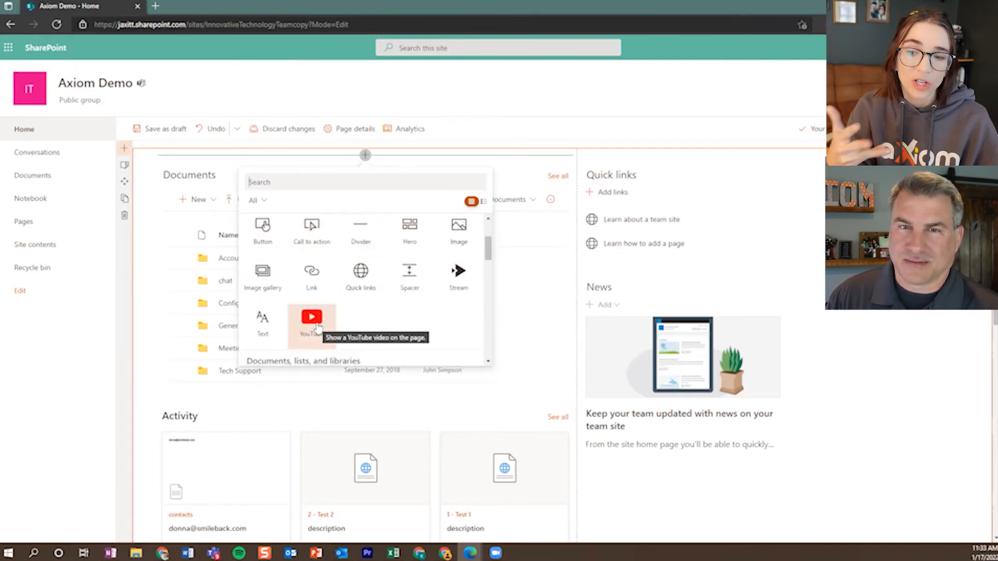